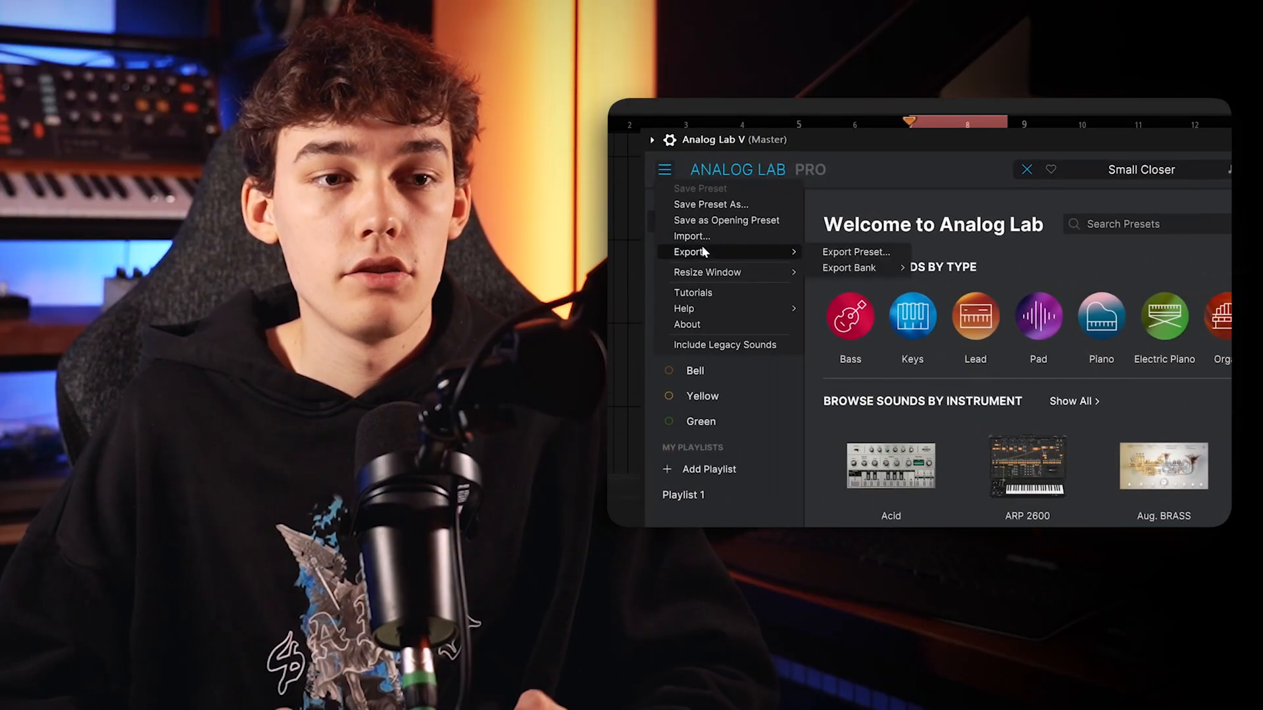
Import the Jay Cactus - The Abyss .labx bank via the menu's Import and confirm the success message
{"action": "left_click", "coordinate": [692, 237]}
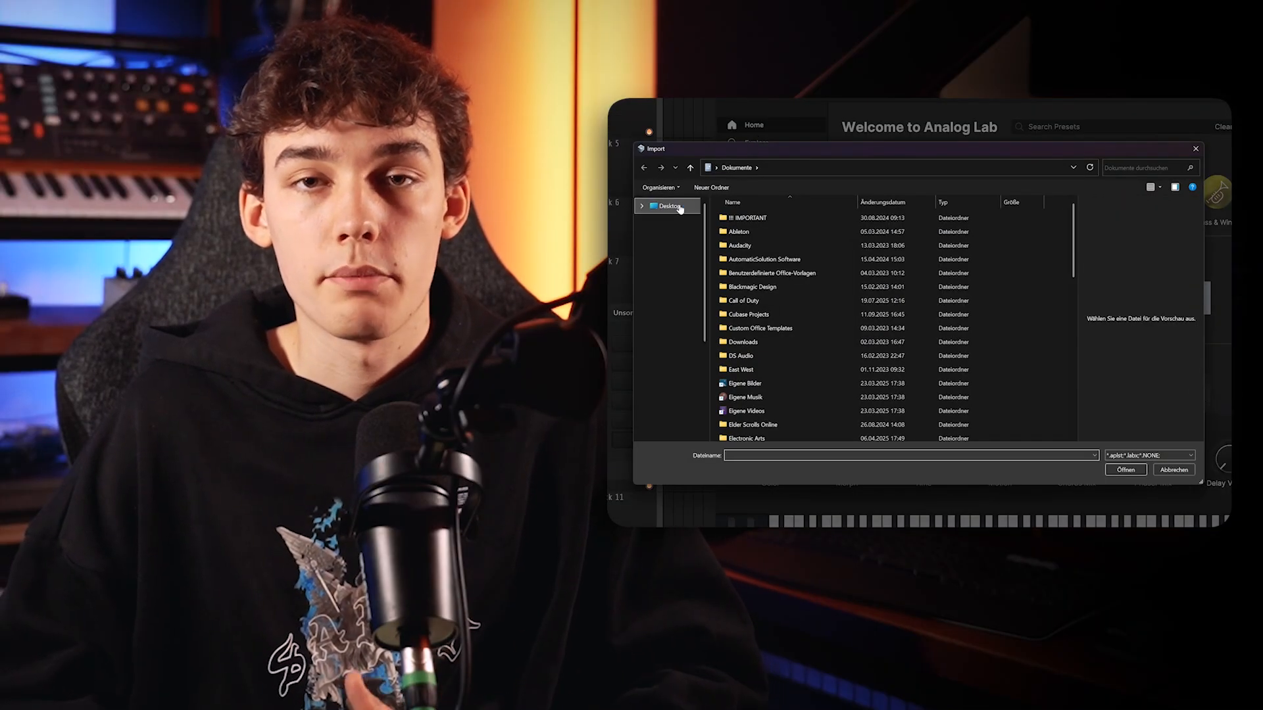
{"action": "left_click", "coordinate": [642, 205]}
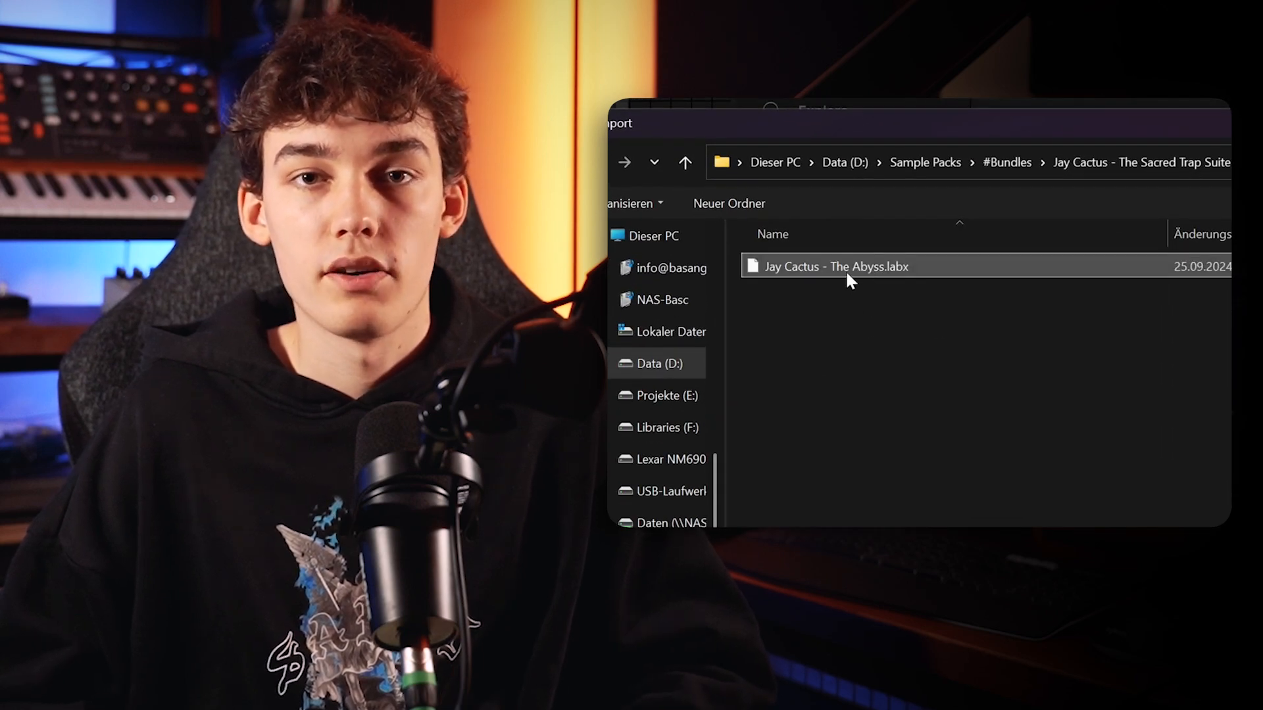
{"action": "double_click", "coordinate": [836, 265]}
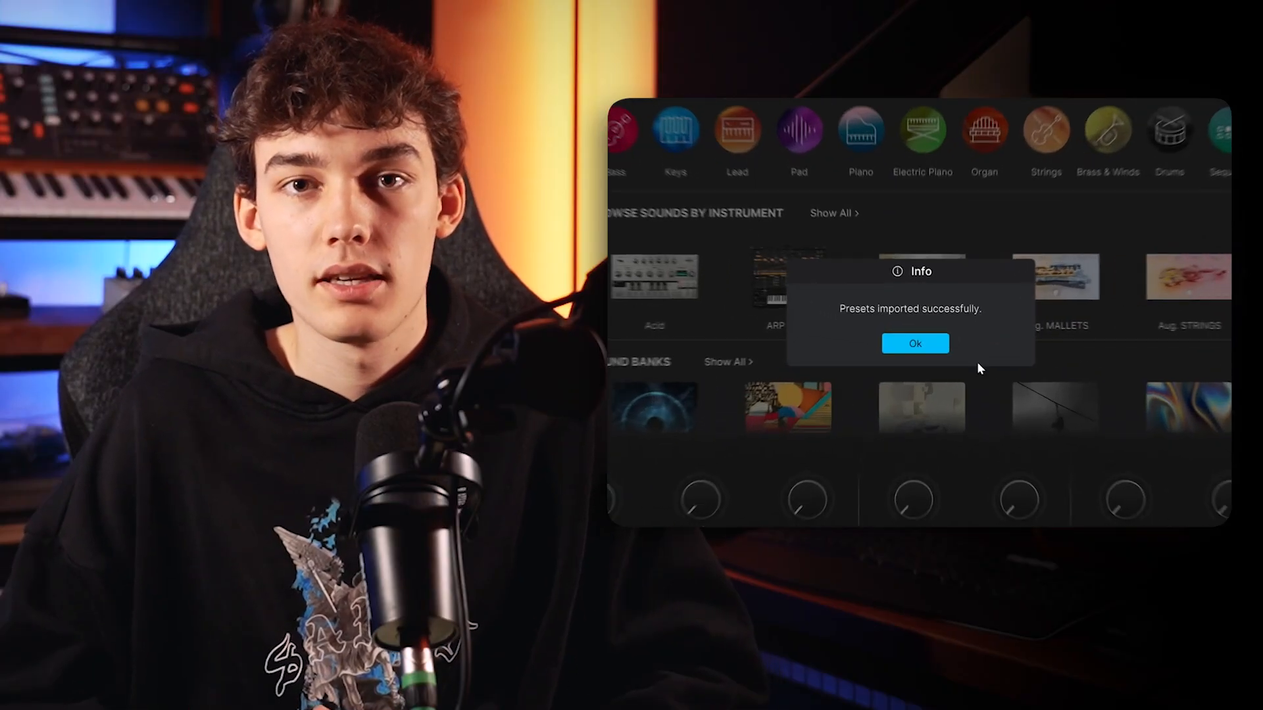
{"action": "left_click", "coordinate": [916, 343]}
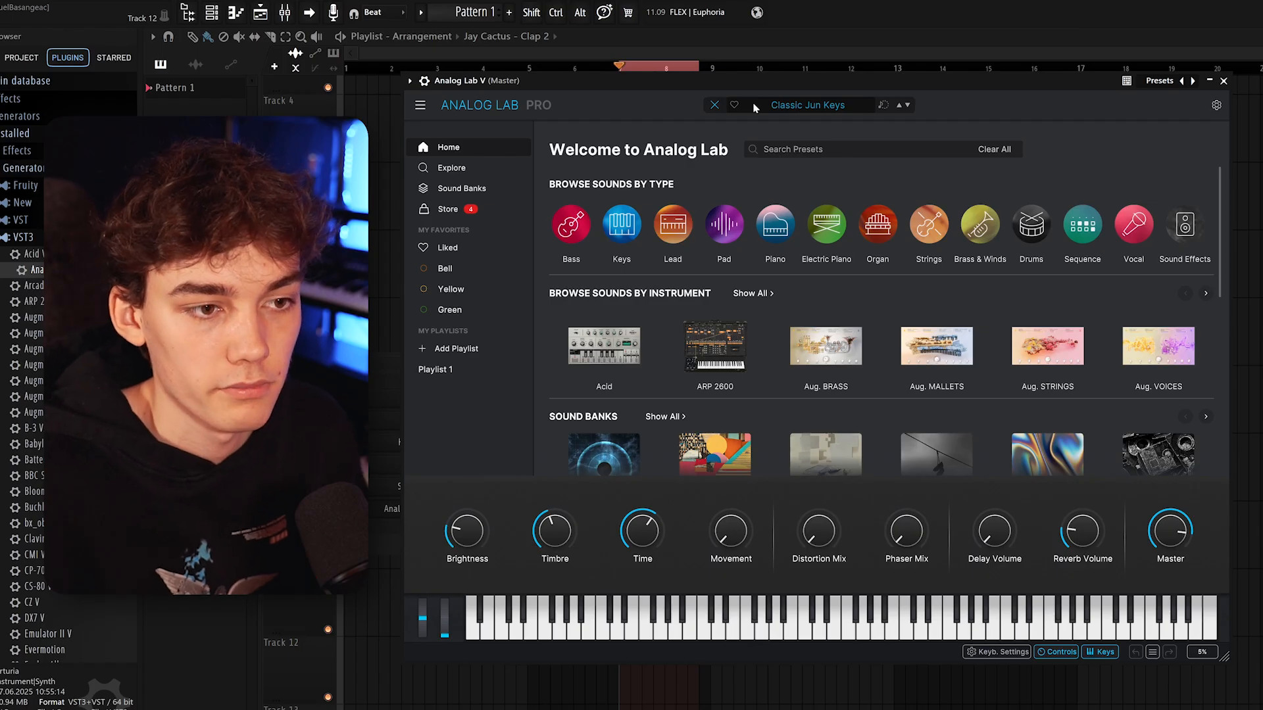
{"action": "left_click", "coordinate": [450, 169]}
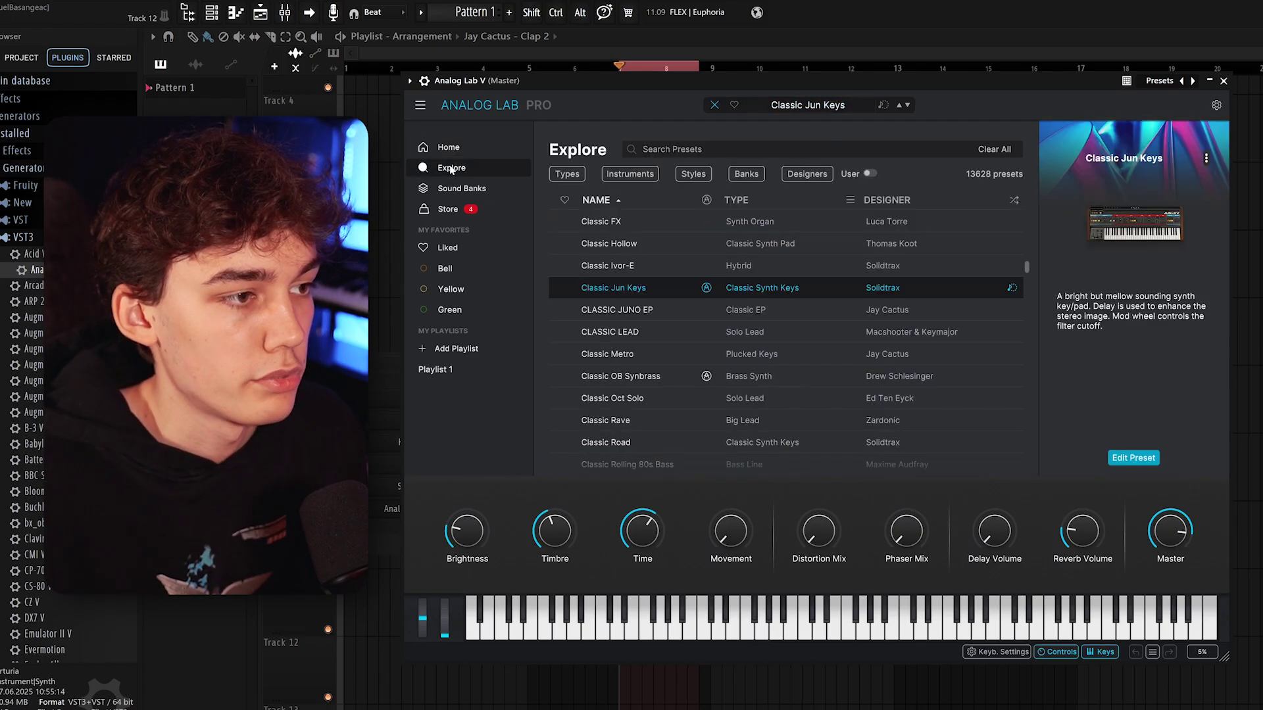
{"action": "left_click", "coordinate": [448, 208]}
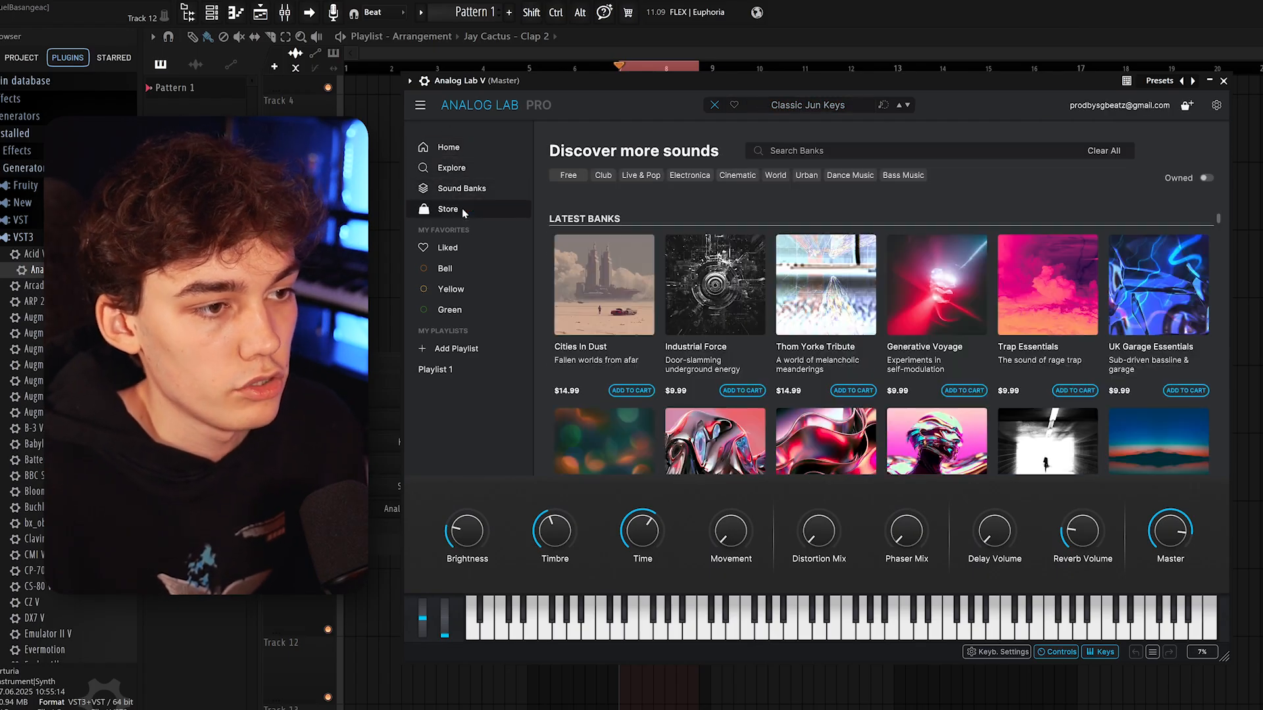
{"action": "mouse_move", "coordinate": [473, 271]}
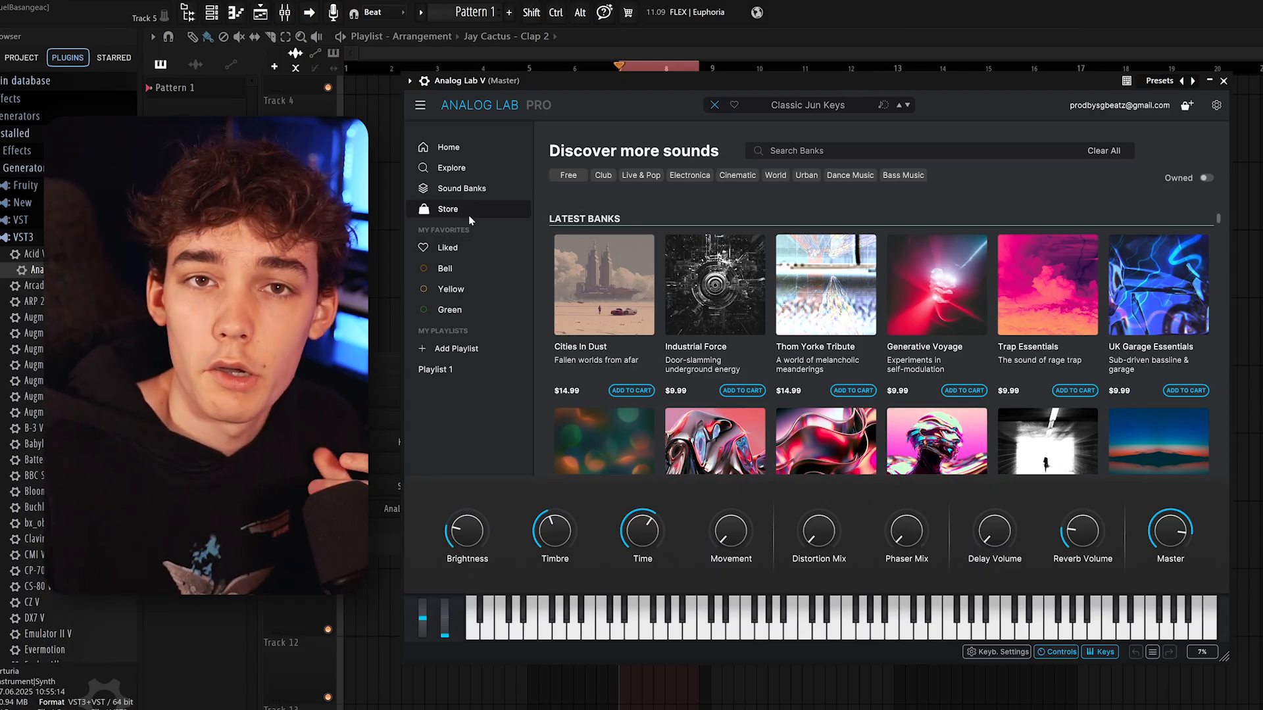
{"action": "left_click", "coordinate": [447, 147]}
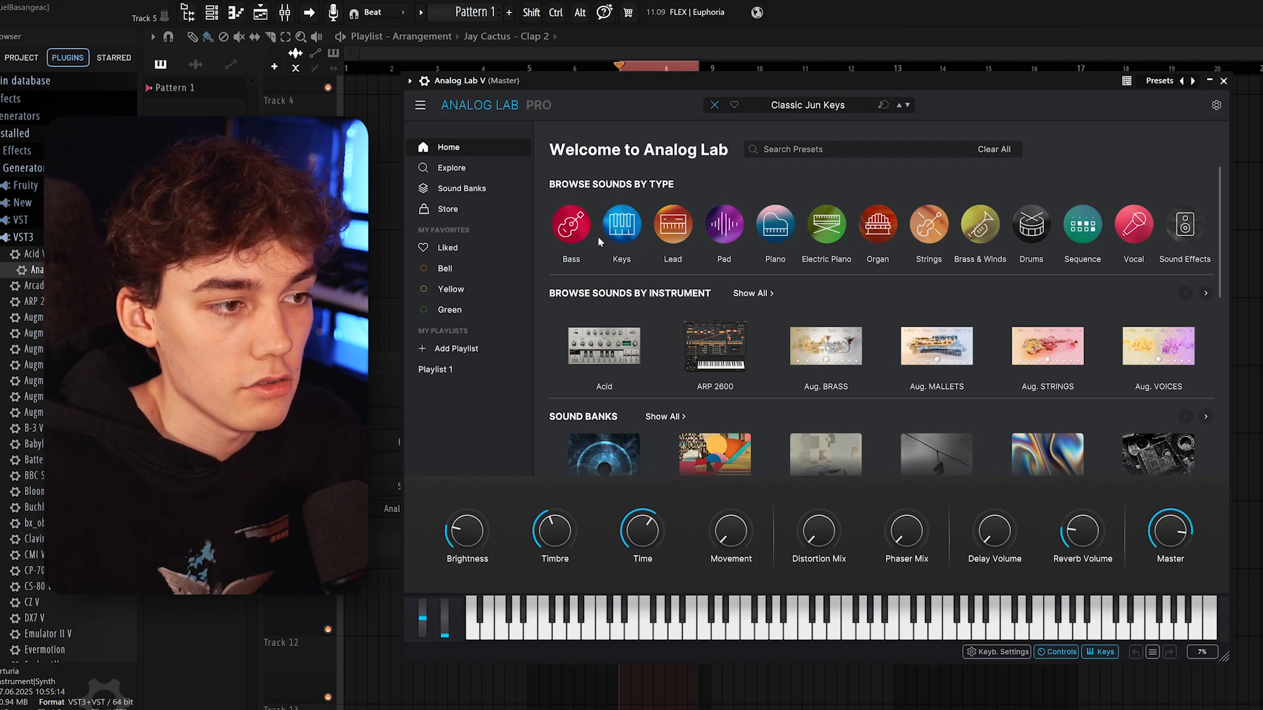
{"action": "scroll", "scroll_direction": "down", "scroll_amount": 3}
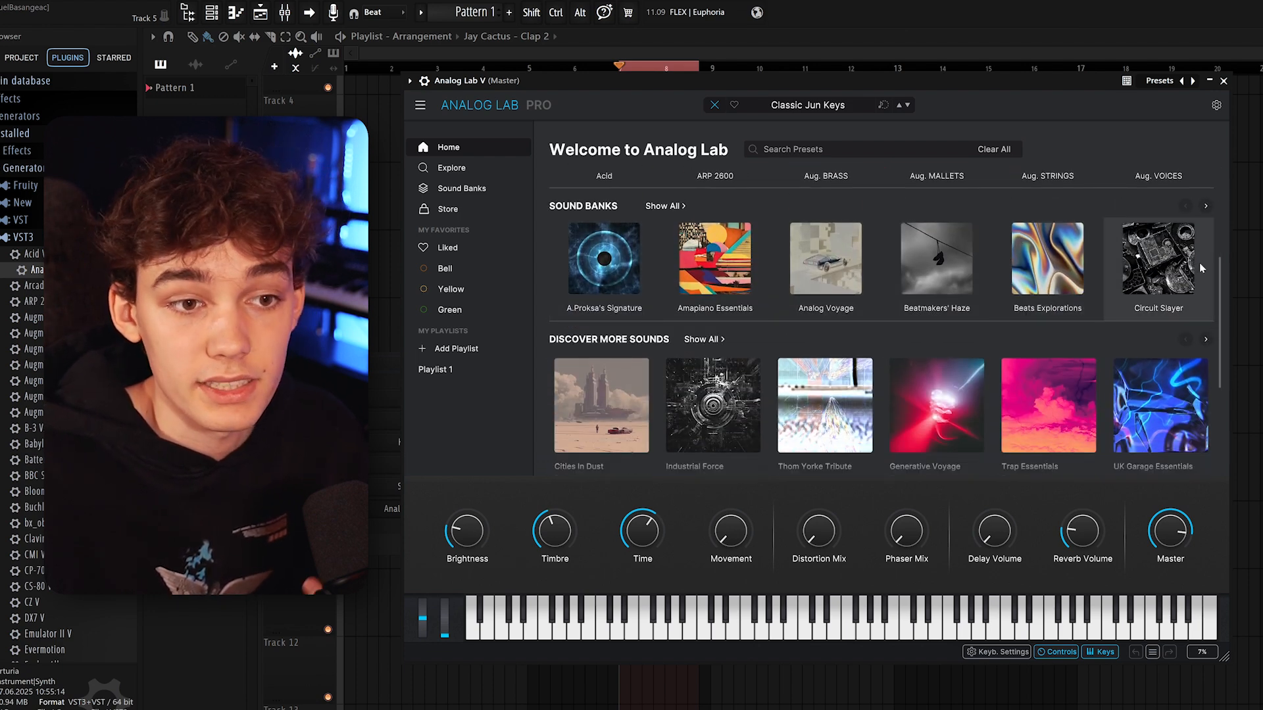
{"action": "scroll", "scroll_direction": "down", "scroll_amount": 3}
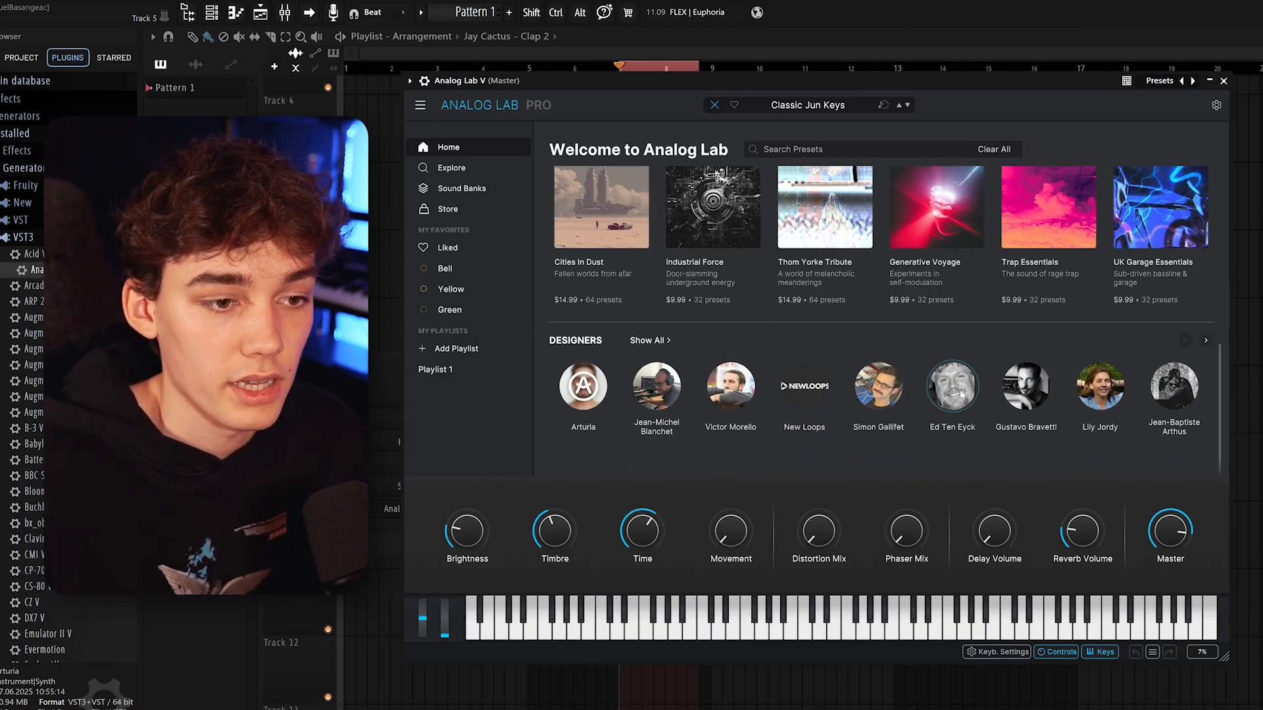
{"action": "scroll", "scroll_direction": "down", "scroll_amount": 3}
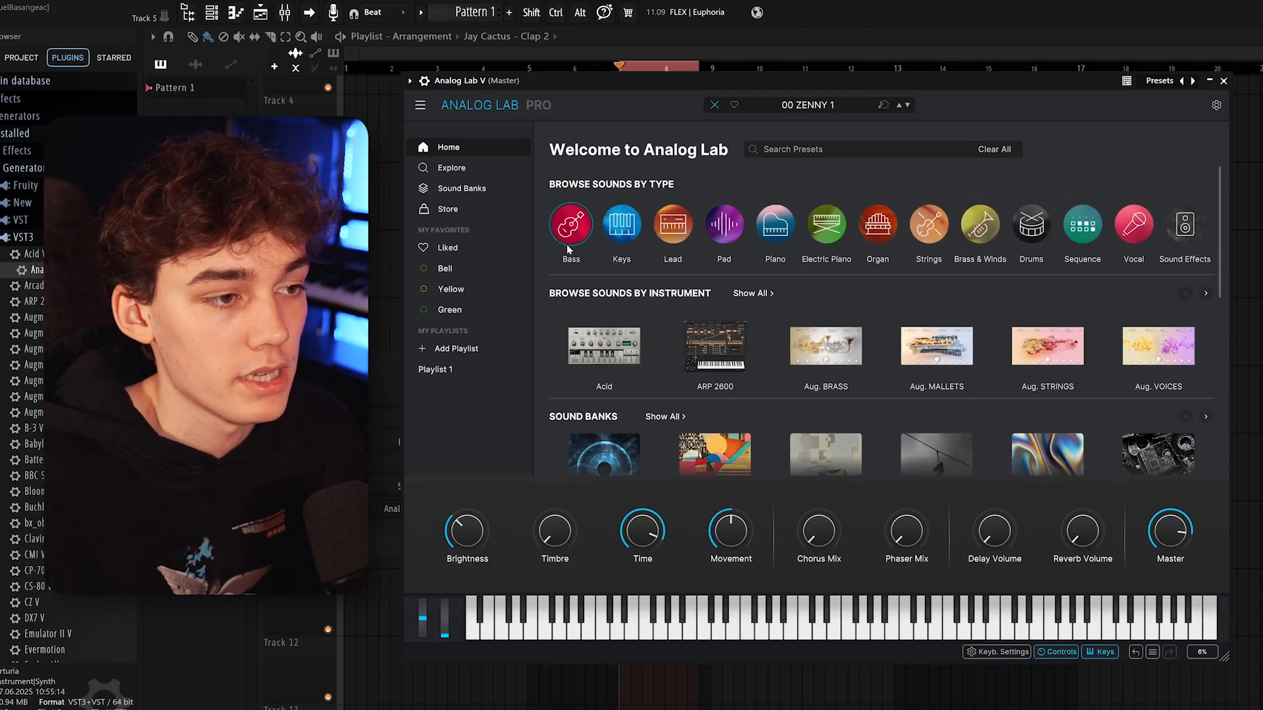
Filter Explore to Keys → Lofi Keys (258 presets) and show the style tags
{"action": "left_click", "coordinate": [621, 225]}
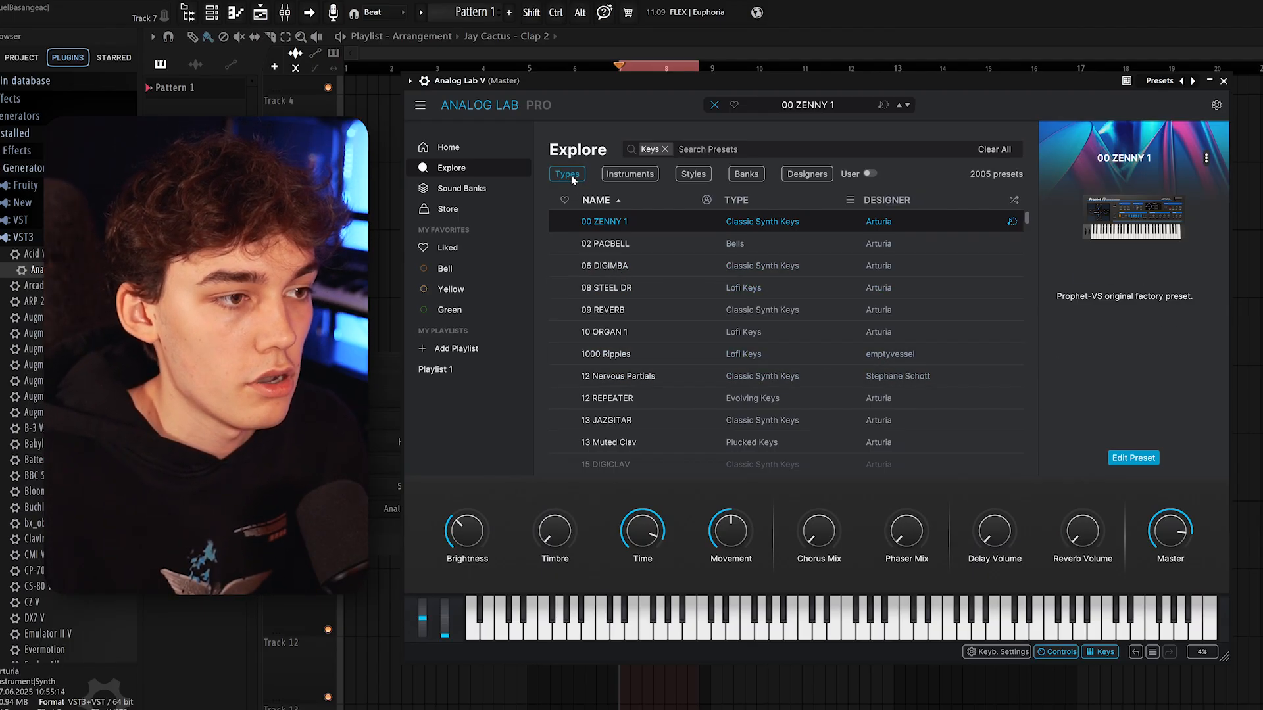
{"action": "left_click", "coordinate": [566, 174]}
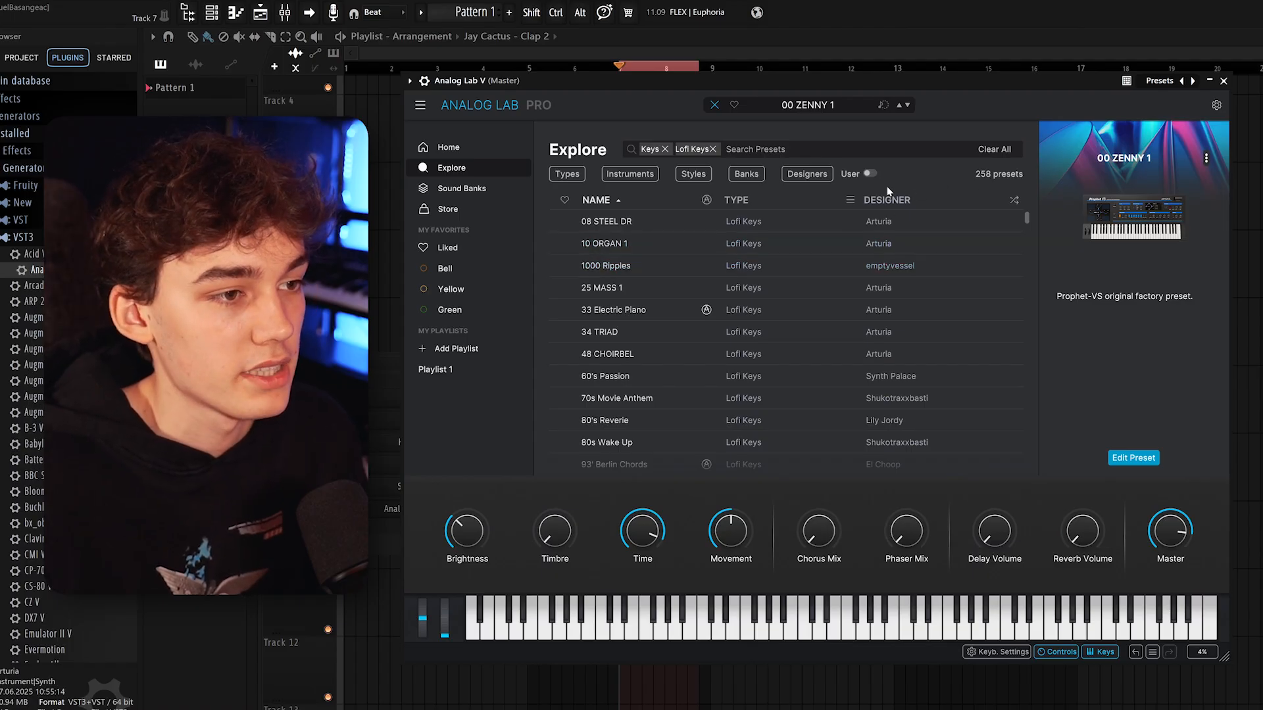
{"action": "left_click", "coordinate": [692, 174]}
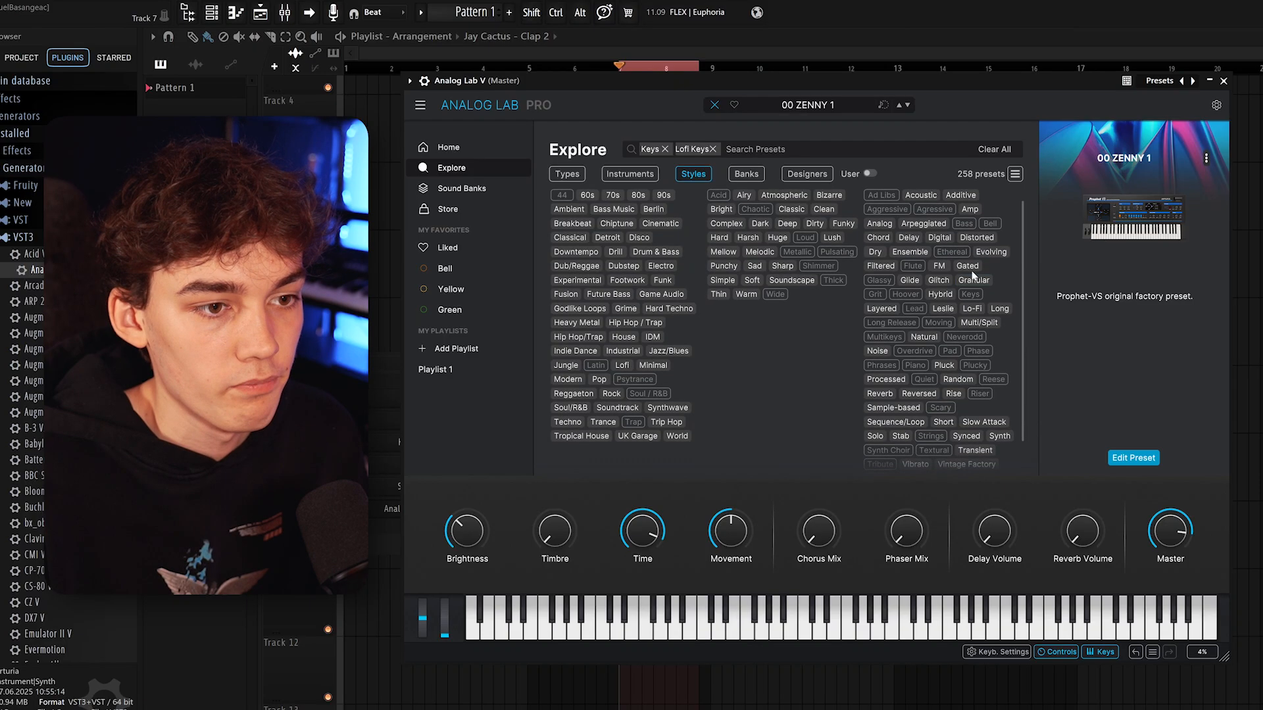
Add the Granular style tag (13 presets) and audition Low Battery and Resonate
{"action": "left_click", "coordinate": [974, 280]}
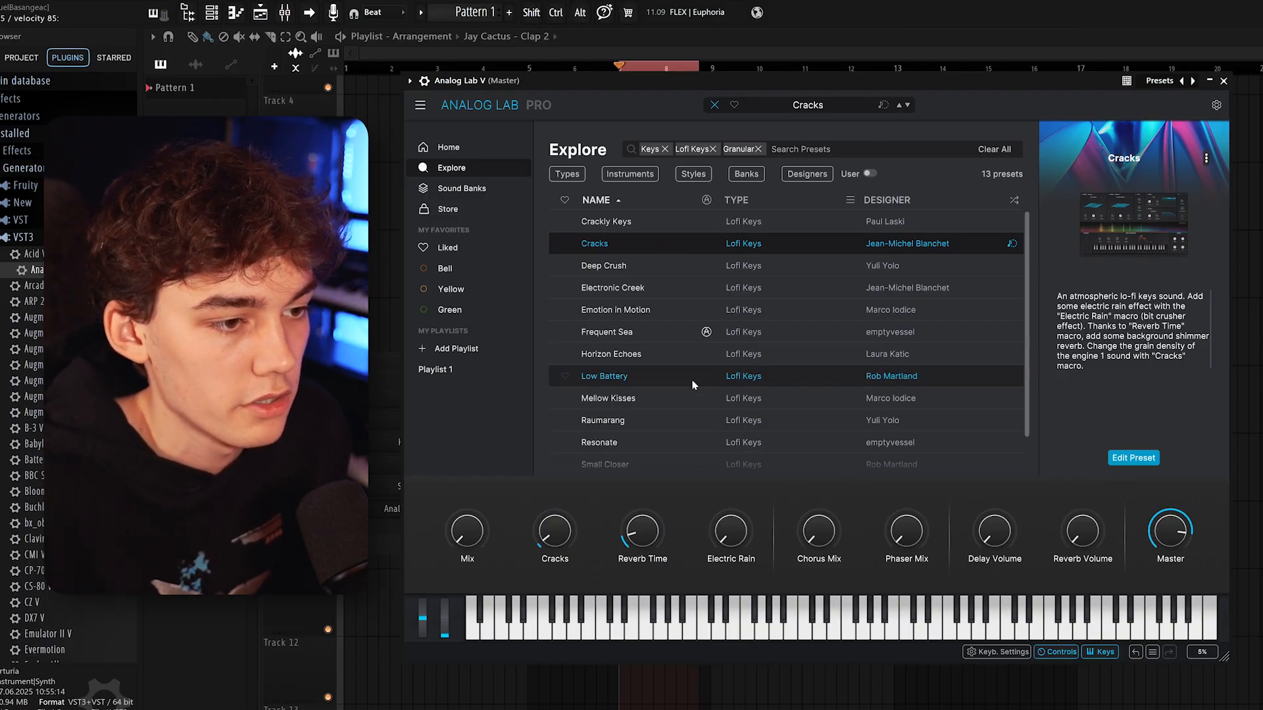
{"action": "left_click", "coordinate": [603, 376]}
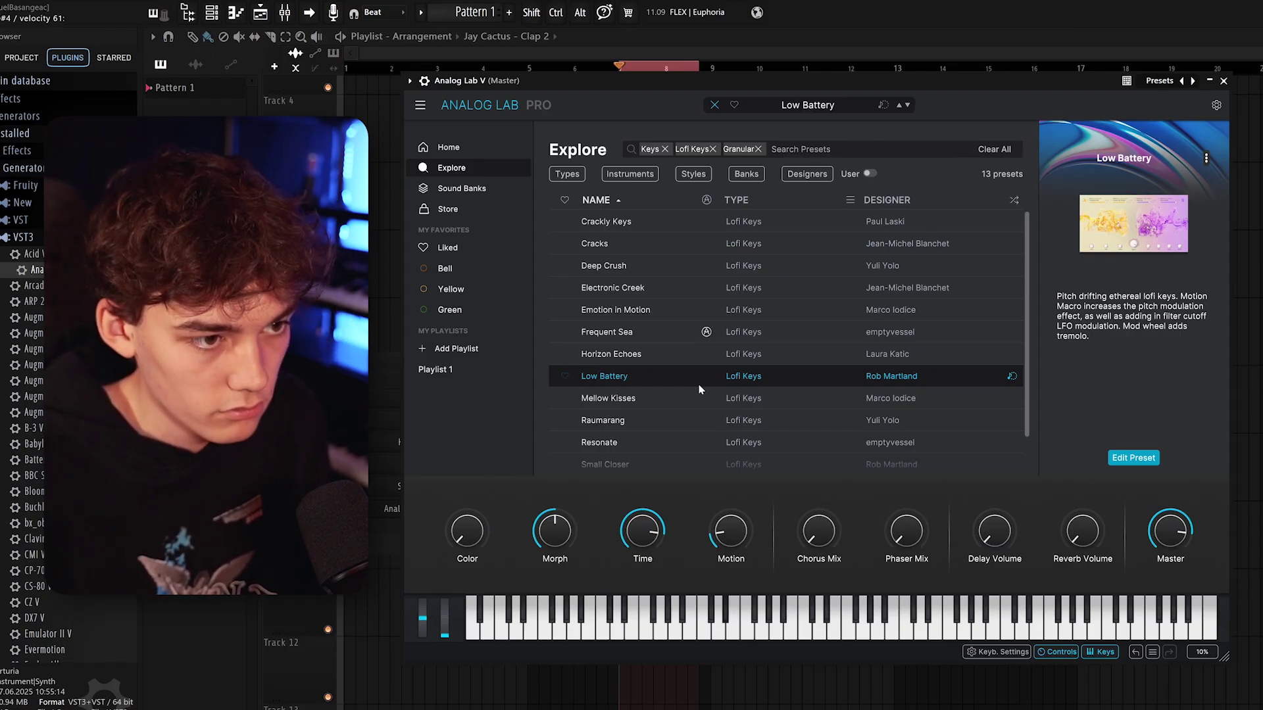
{"action": "scroll", "scroll_direction": "down", "scroll_amount": 3}
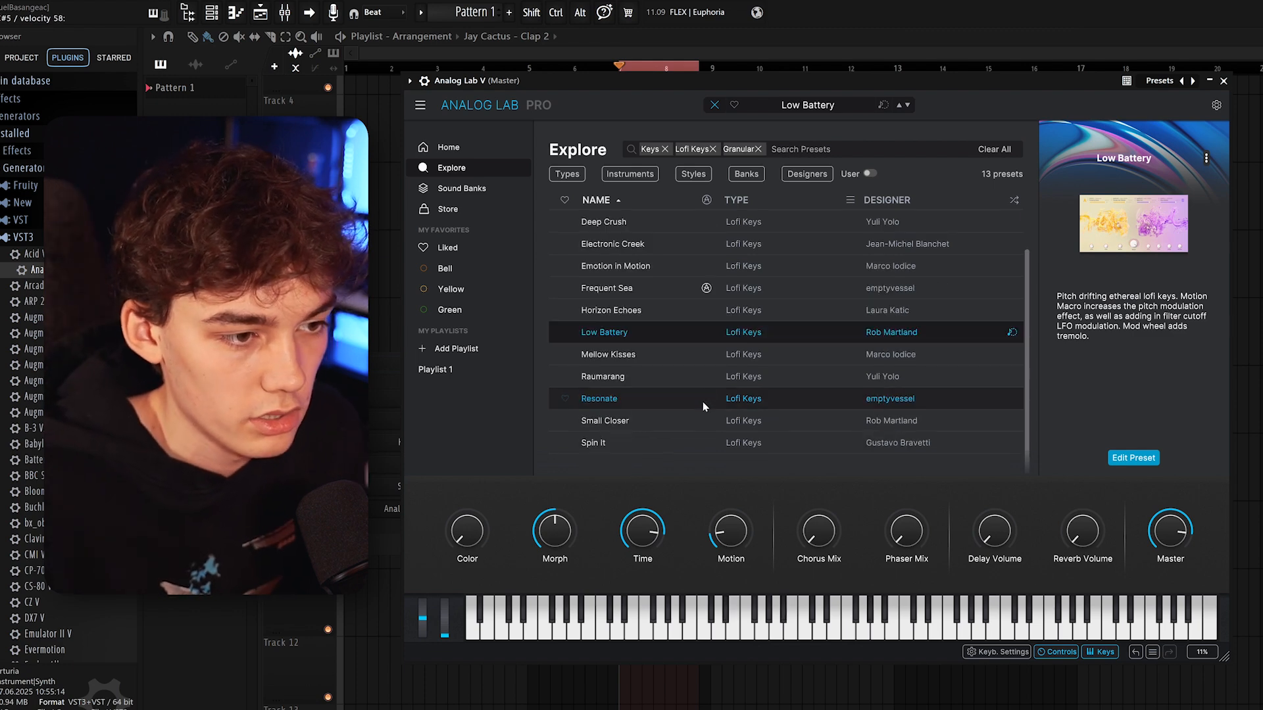
{"action": "left_click", "coordinate": [605, 421]}
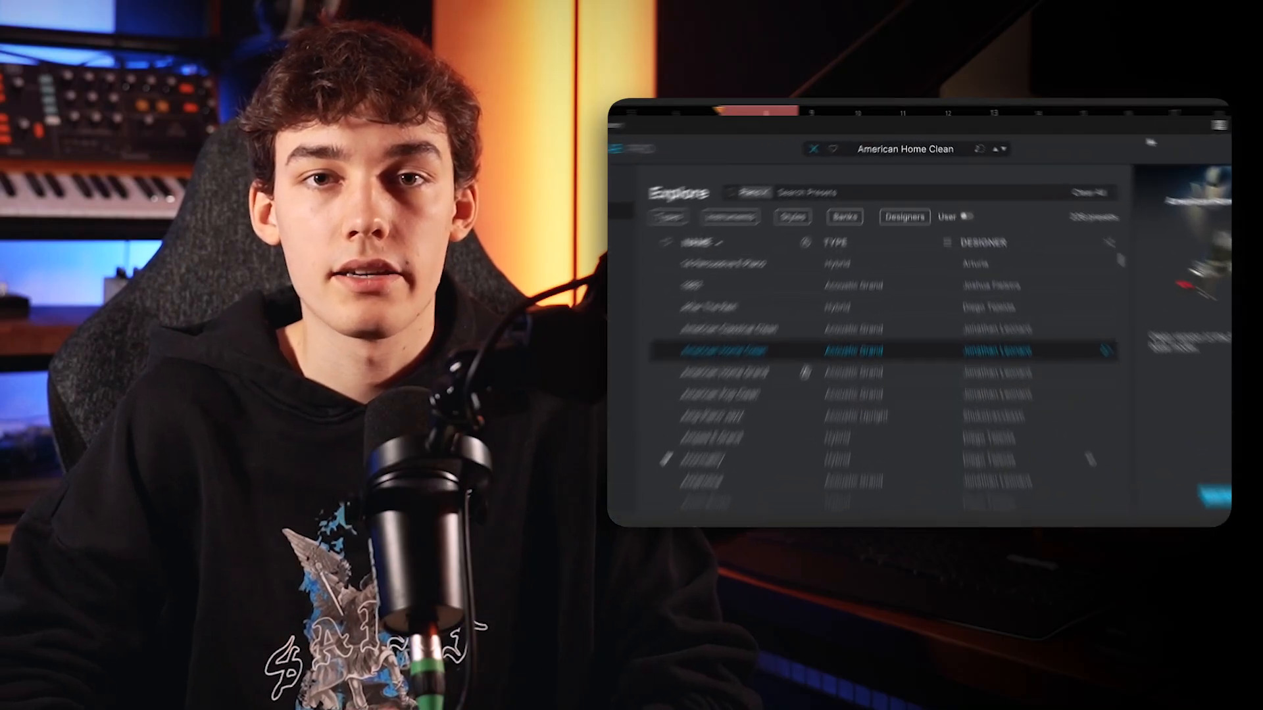
Show presets similar to American Home Clean, audition Timeless Dreams and Patron Piano, and analyze user presets
{"action": "left_click", "coordinate": [995, 159]}
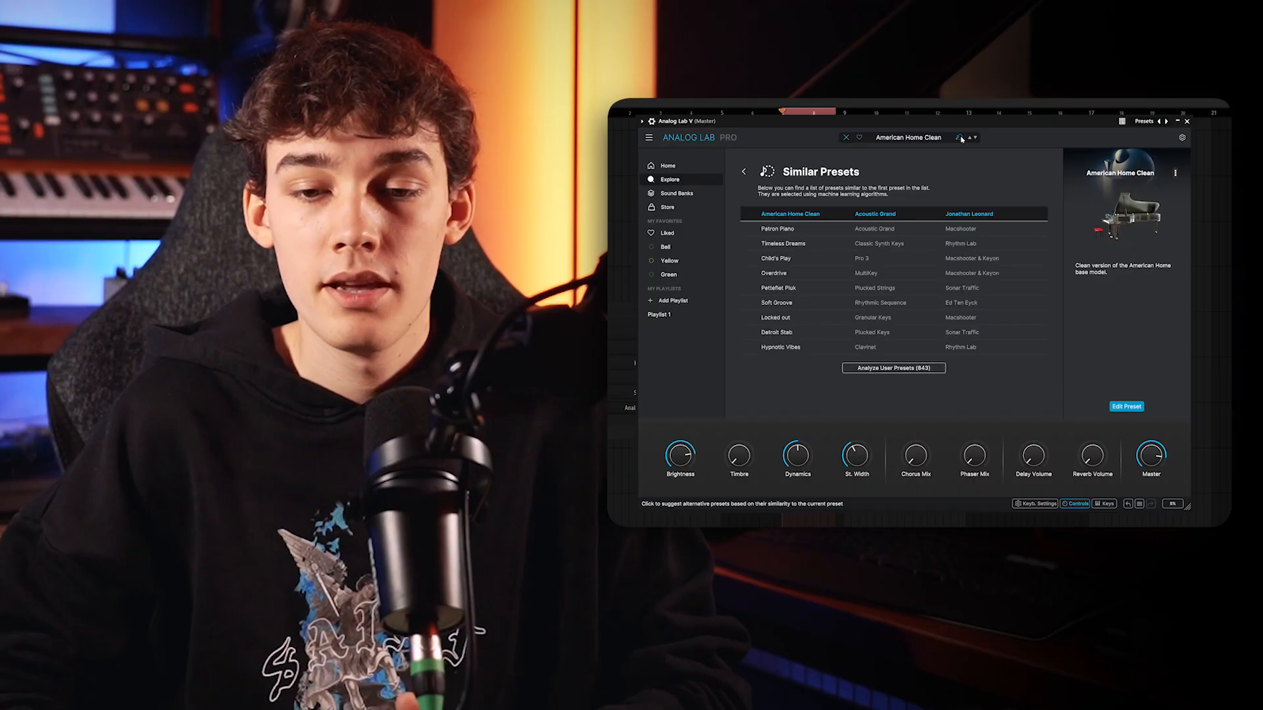
{"action": "left_click", "coordinate": [782, 244]}
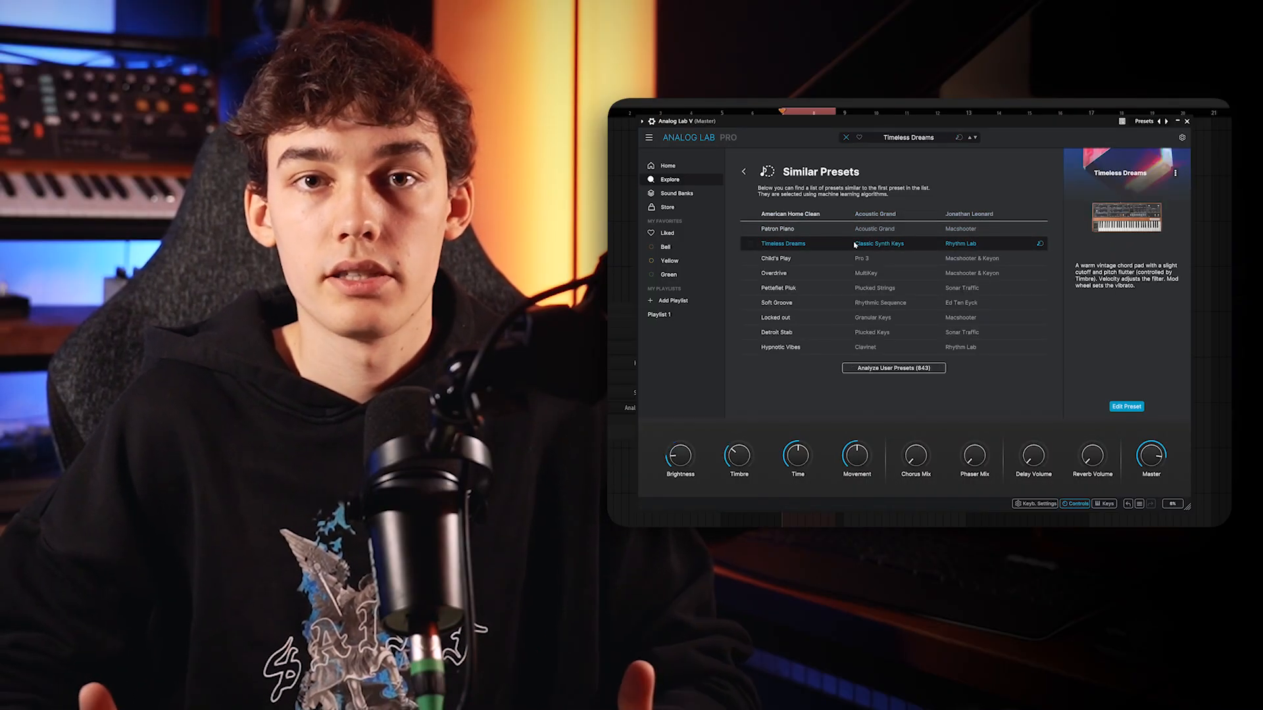
{"action": "left_click", "coordinate": [778, 228]}
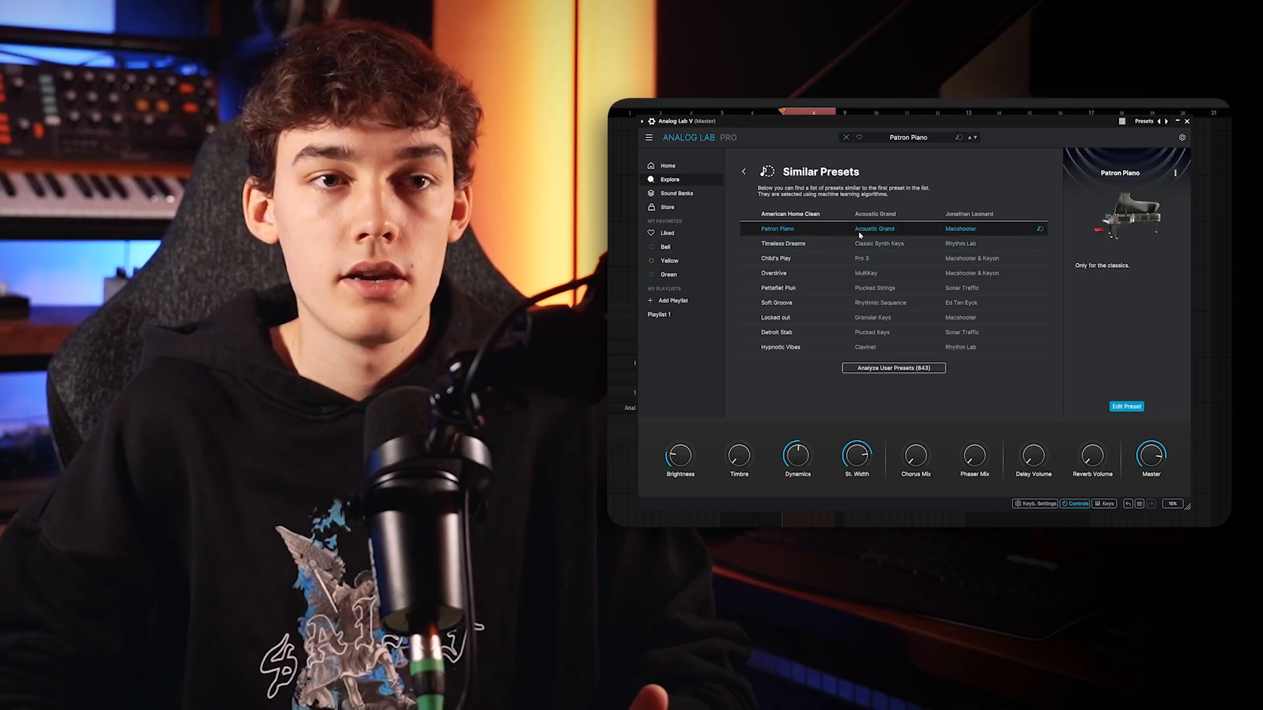
{"action": "left_click", "coordinate": [894, 368]}
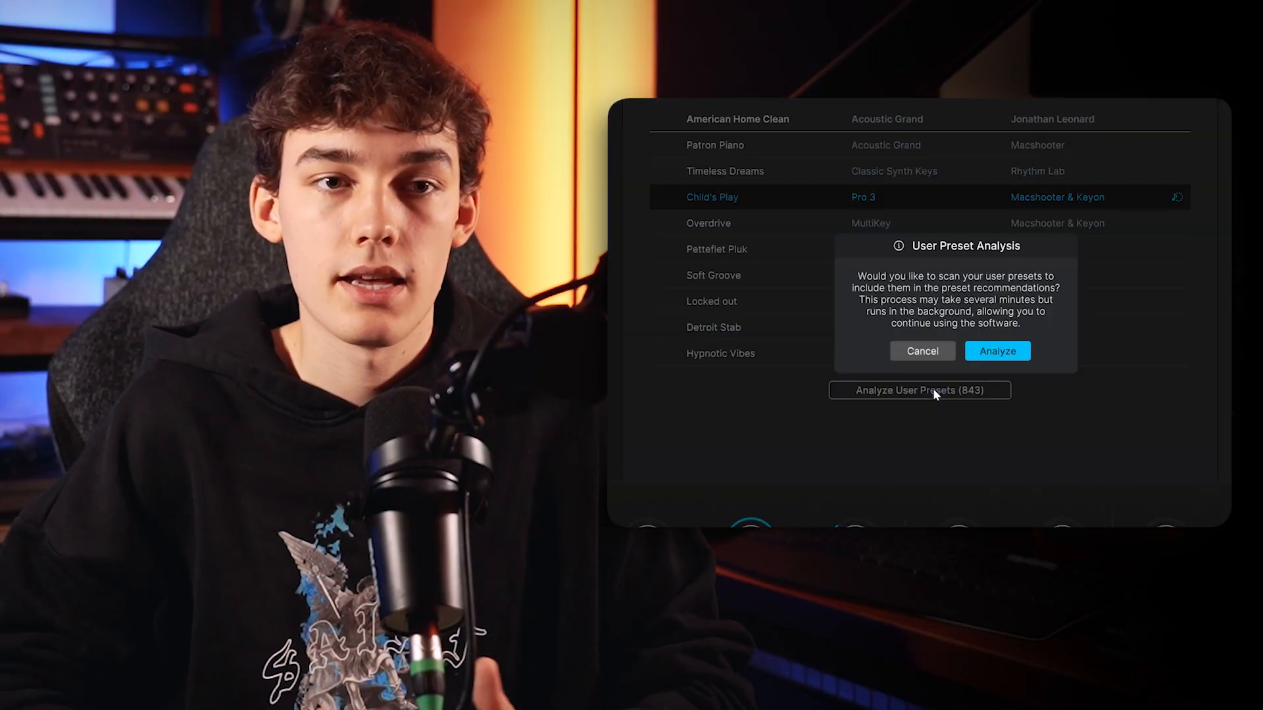
{"action": "left_click", "coordinate": [997, 352]}
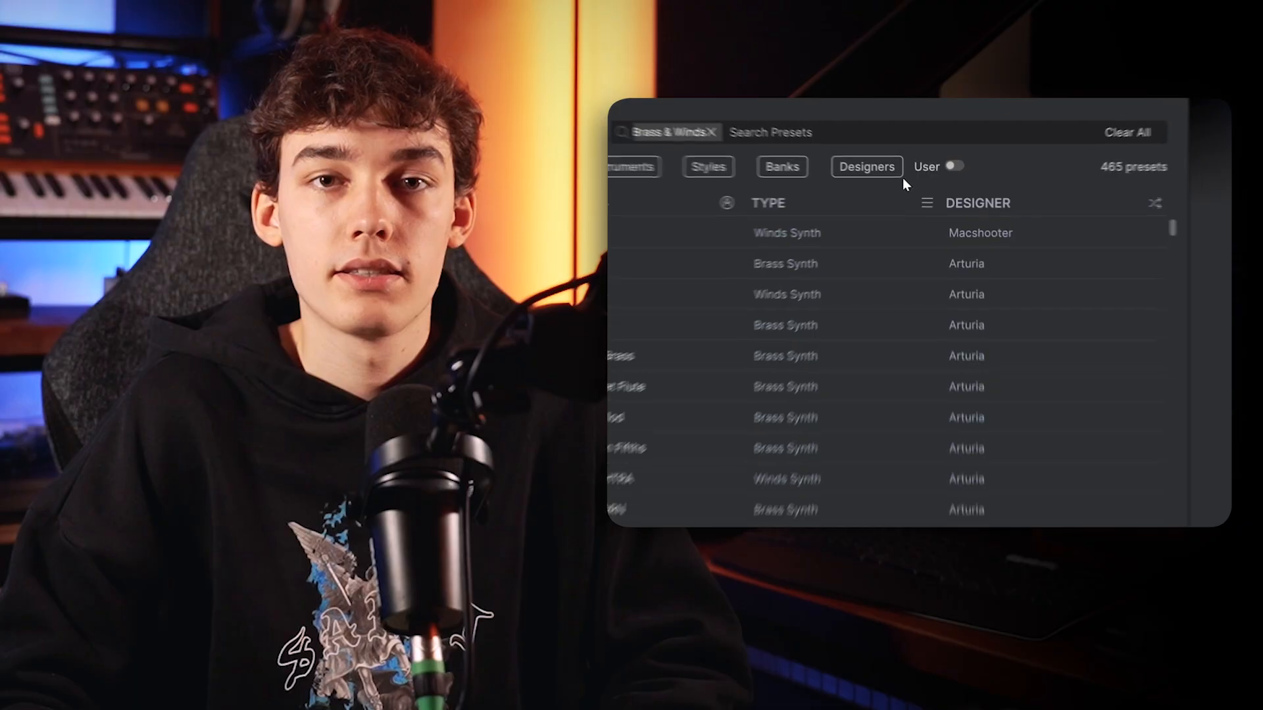
Switch on the User toggle so Brass & Winds shows only the 81 user presets
{"action": "left_click", "coordinate": [954, 165]}
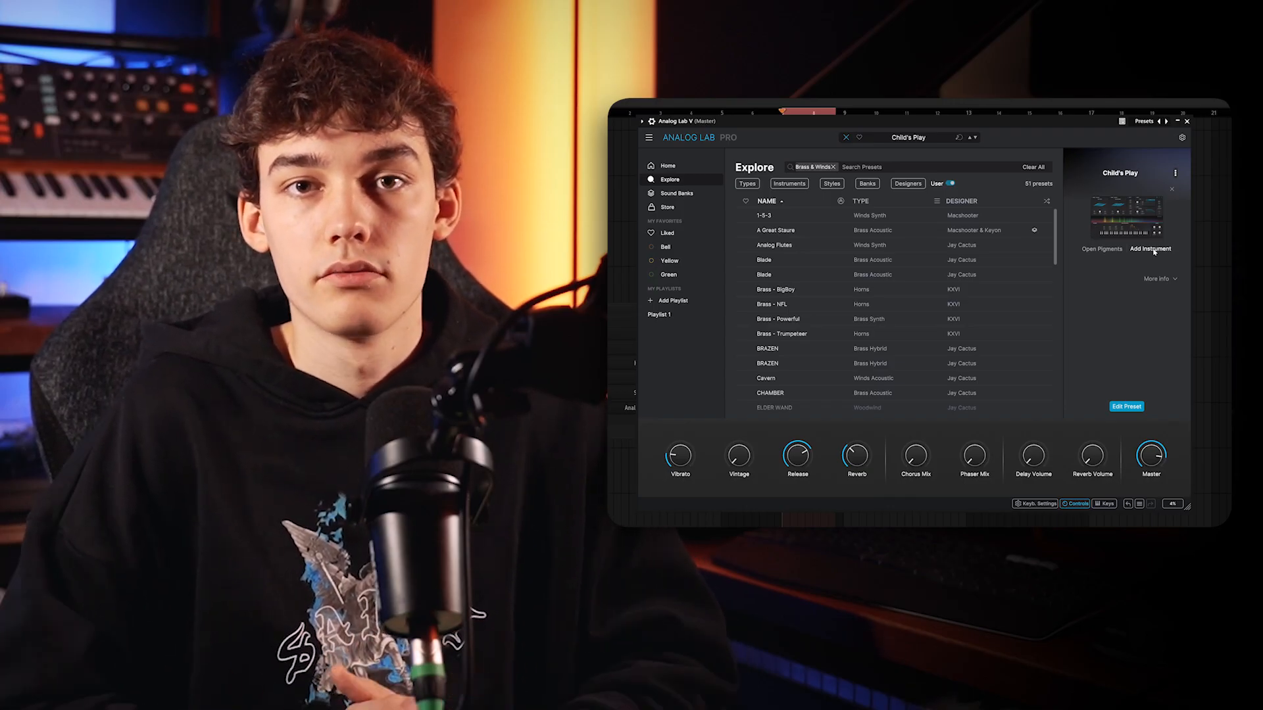
Add Blade as a second instrument layer to Child's Play
{"action": "left_click", "coordinate": [1150, 248]}
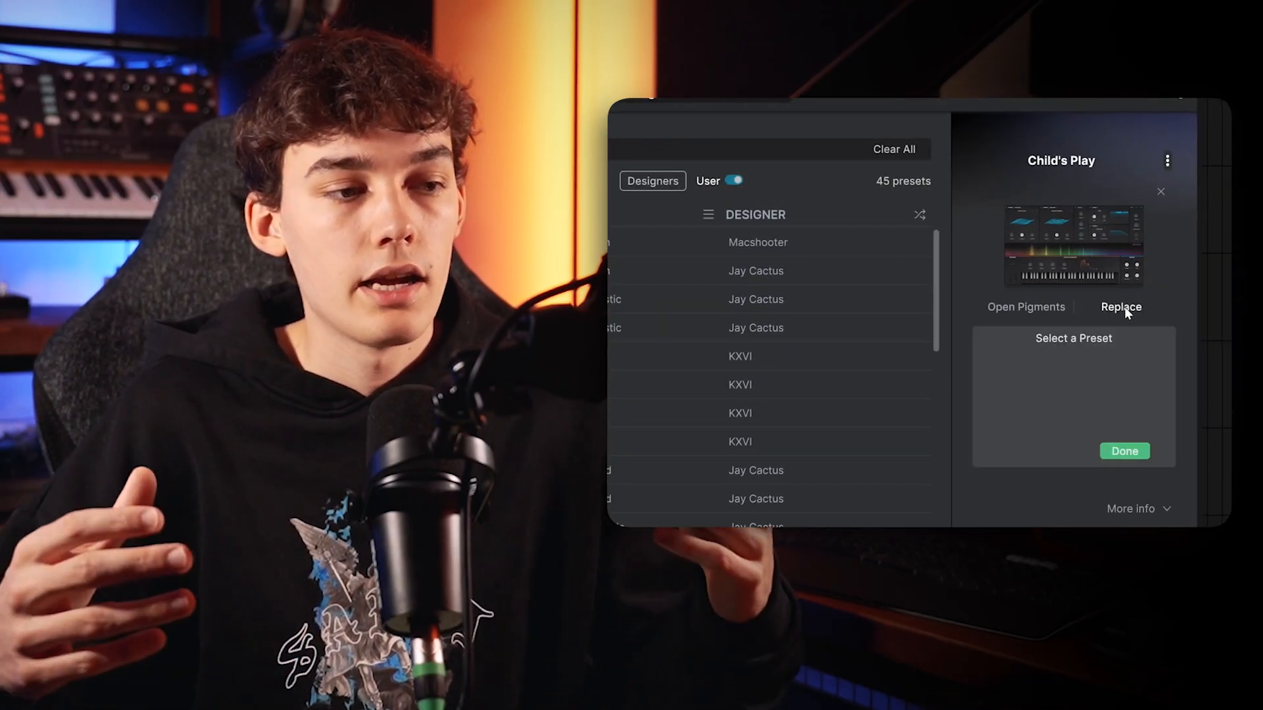
{"action": "left_click", "coordinate": [756, 328]}
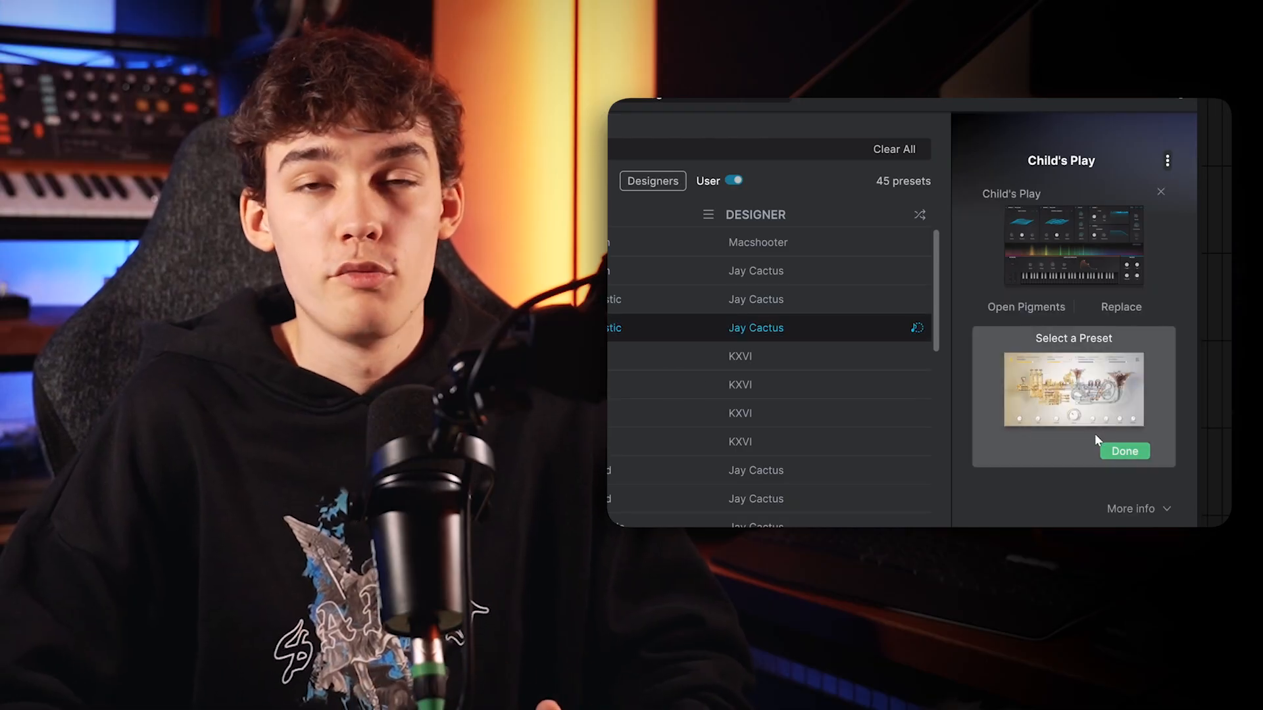
{"action": "left_click", "coordinate": [1123, 451]}
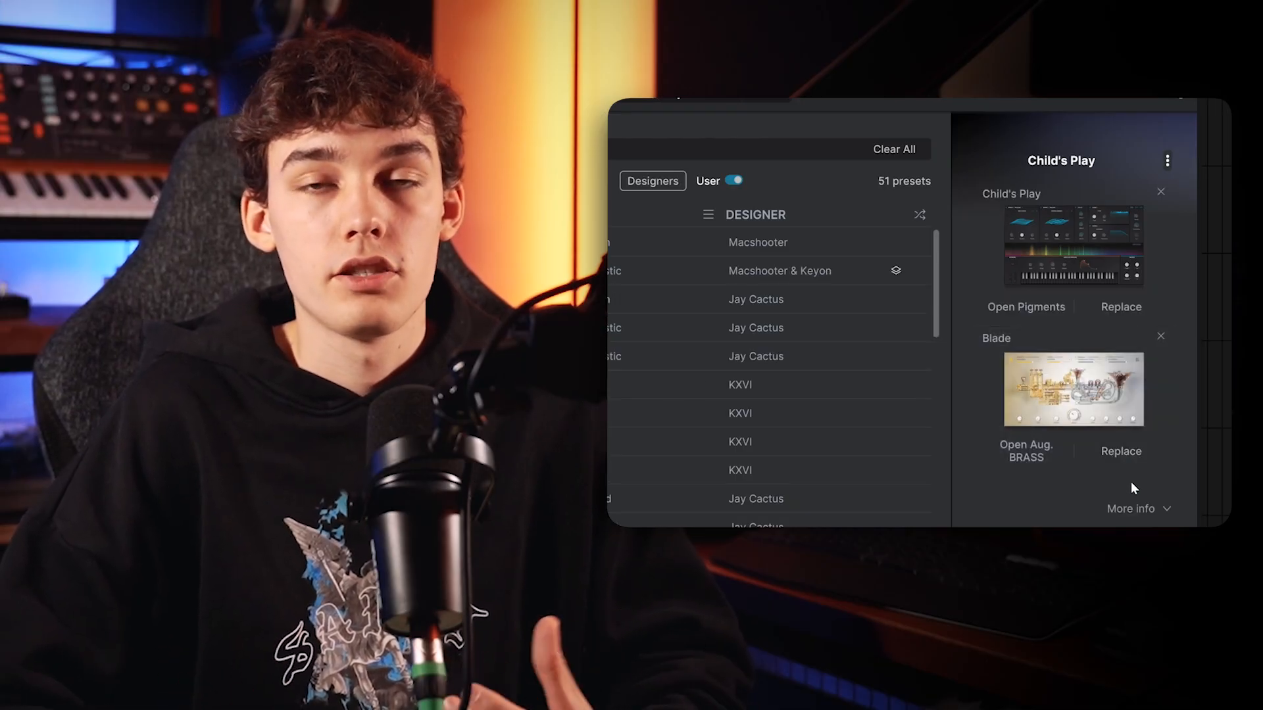
{"action": "mouse_move", "coordinate": [1113, 491]}
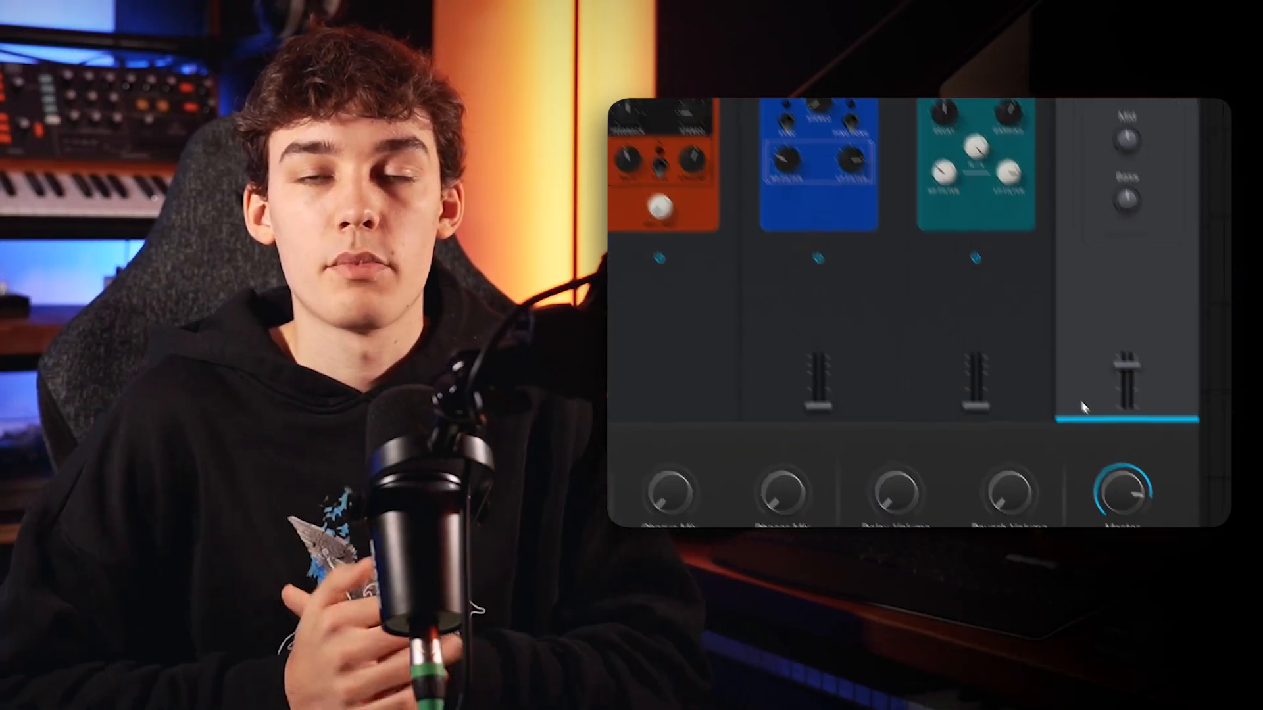
View the preset's FX slots and the list of available reverb types
{"action": "left_click", "coordinate": [706, 229]}
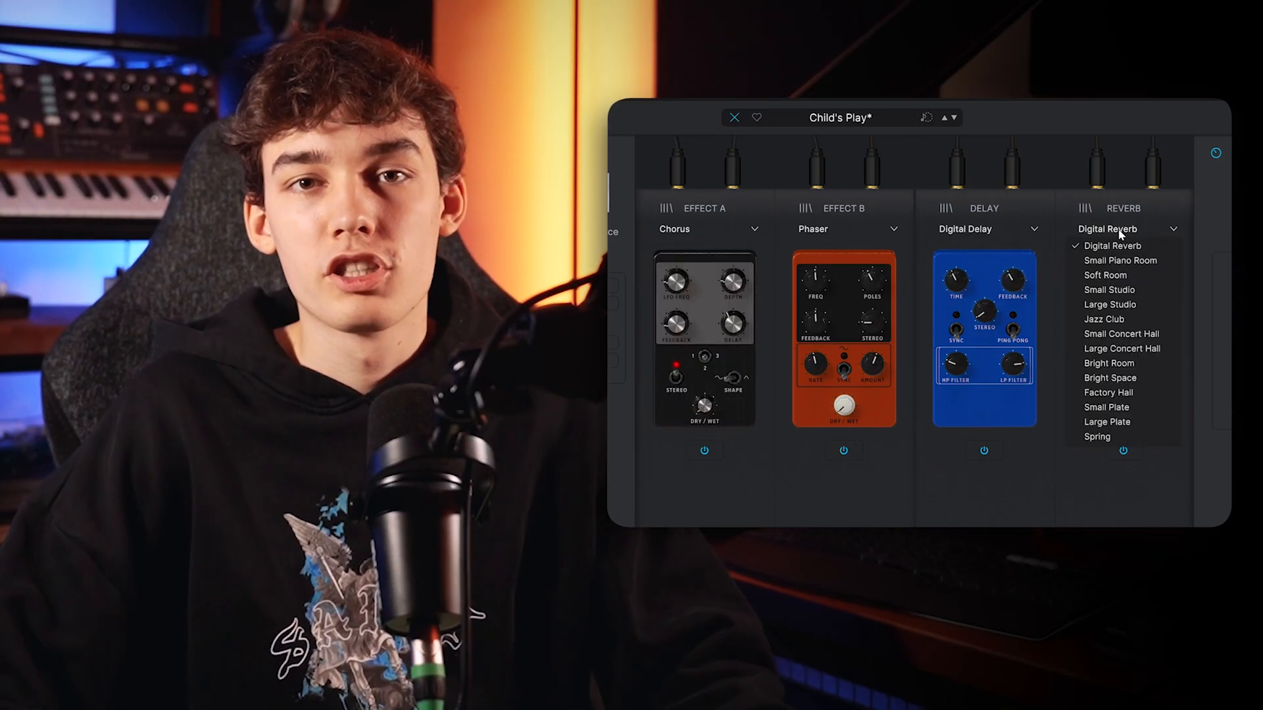
{"action": "left_click", "coordinate": [1106, 407]}
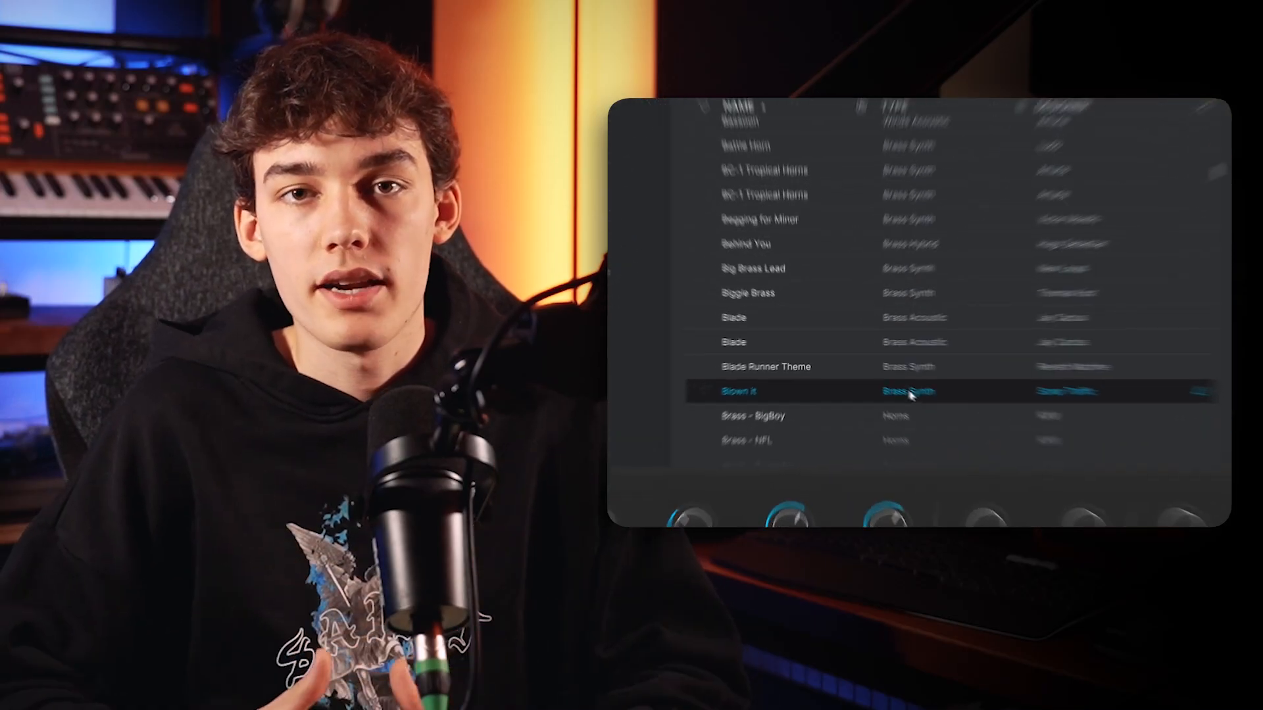
Tag Blown It Green, browse the Yellow and Liked collections, and load Nemesis
{"action": "right_click", "coordinate": [740, 390]}
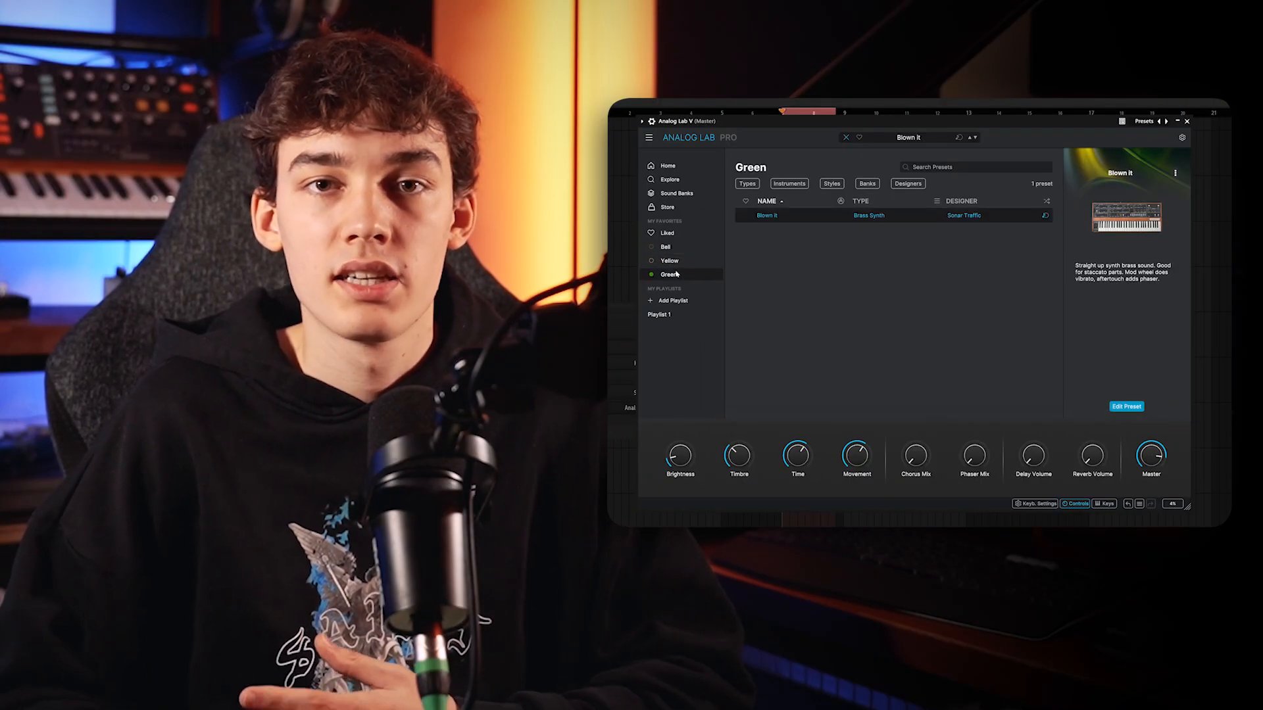
{"action": "left_click", "coordinate": [668, 261]}
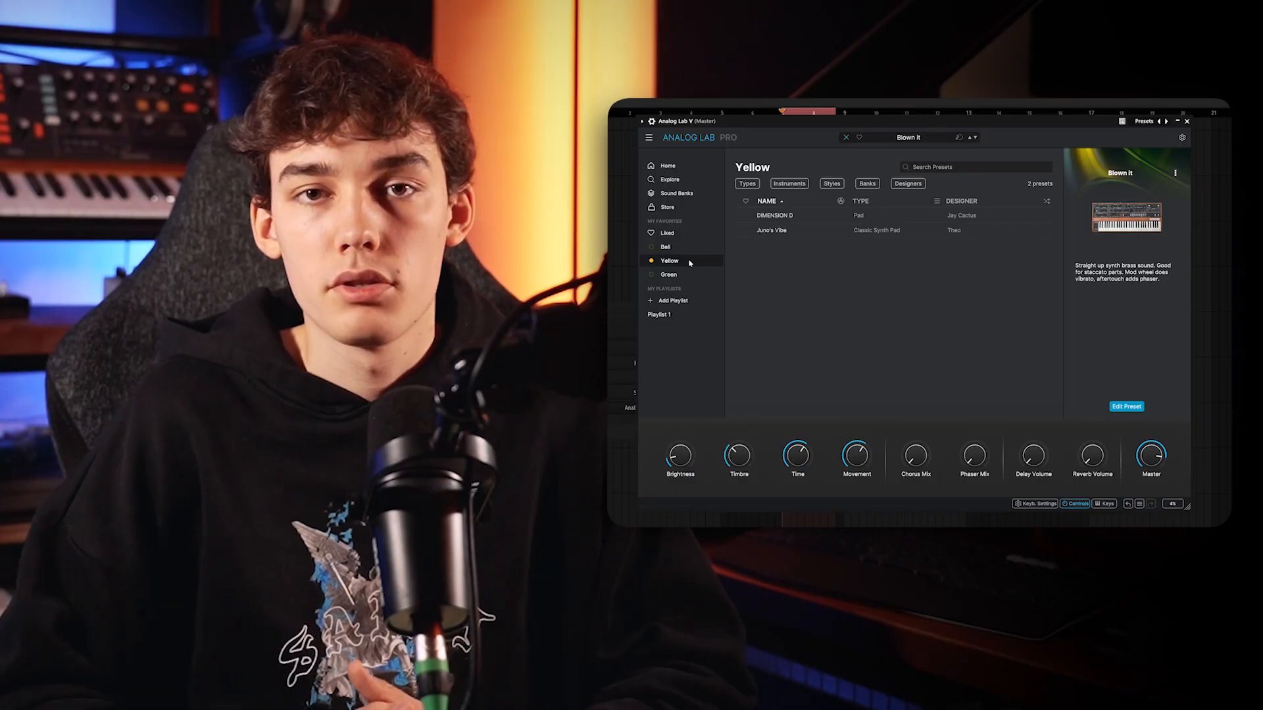
{"action": "left_click", "coordinate": [666, 233]}
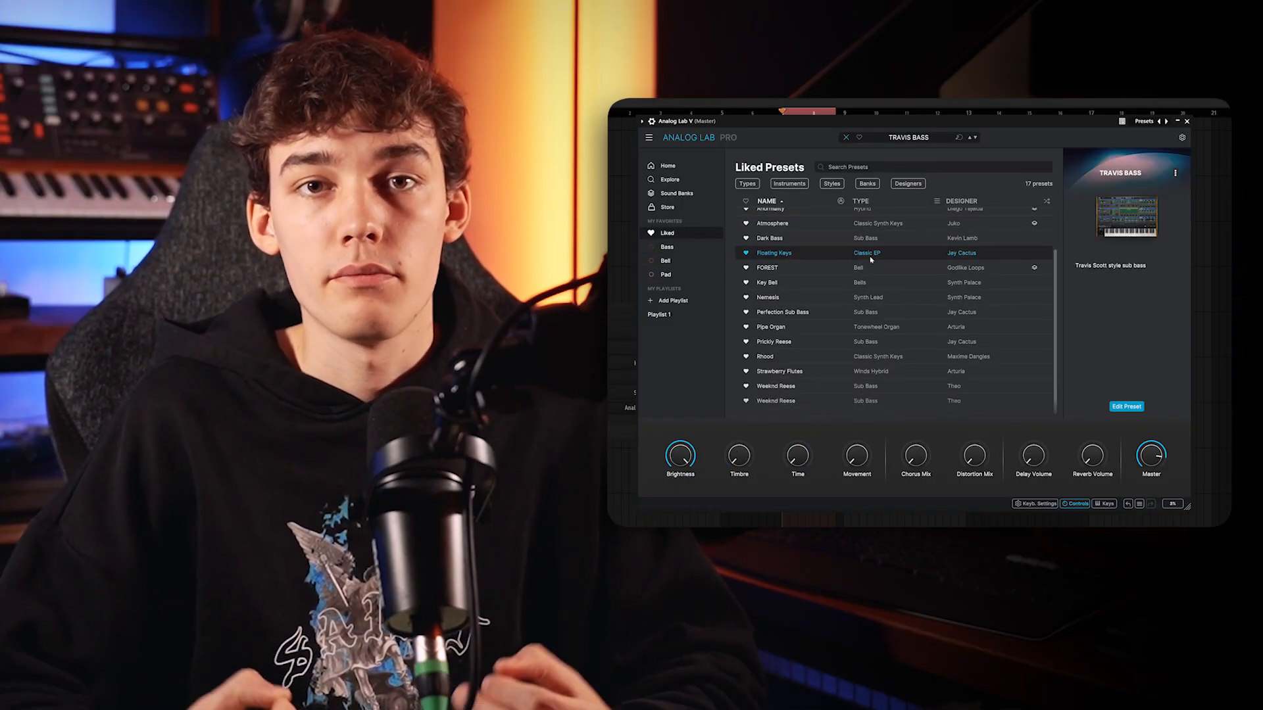
{"action": "left_click", "coordinate": [768, 297]}
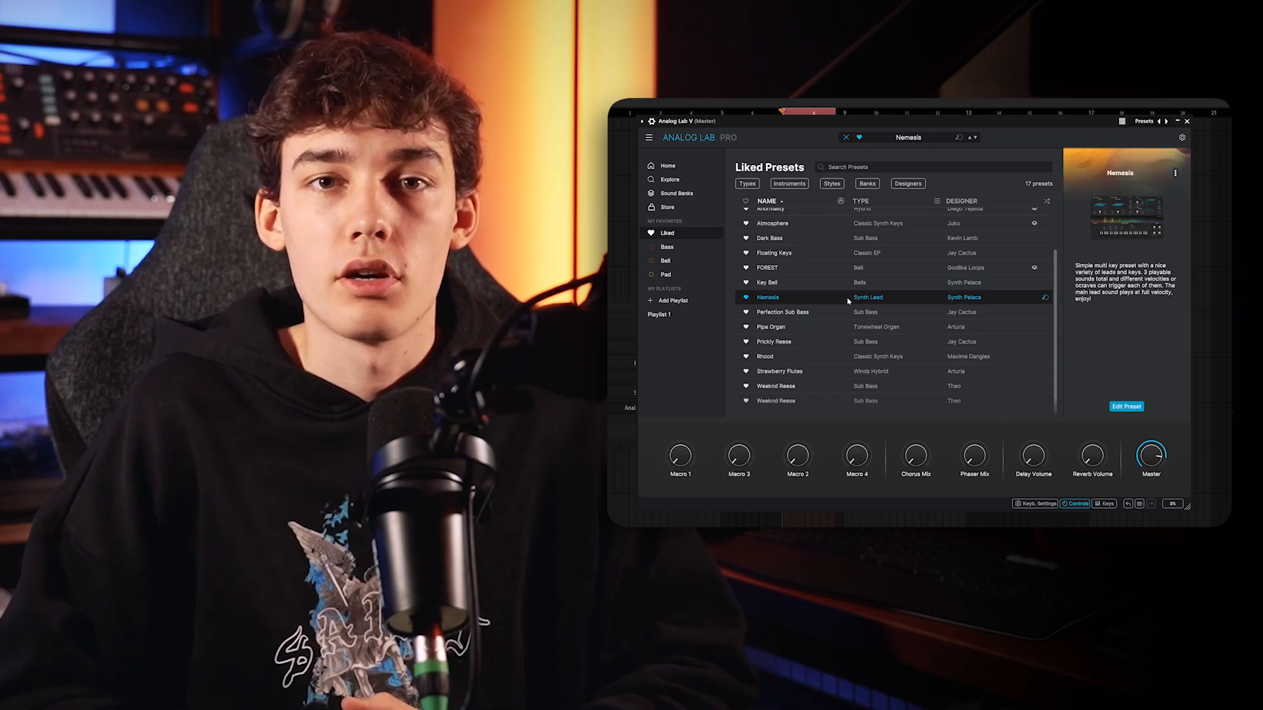